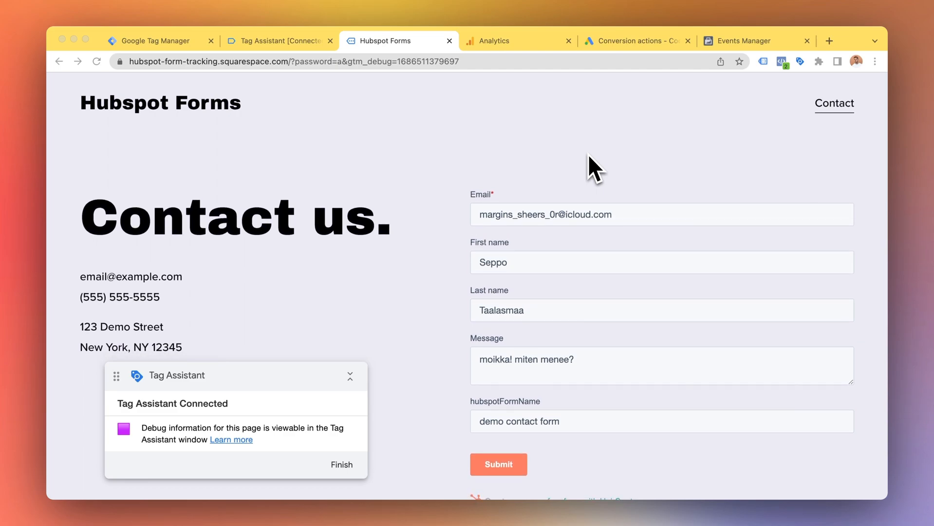
- Show the Tag Manager Variables list with the dl.hs-form data layer variables, including dl.hs-form-guid
scroll(down, 3)
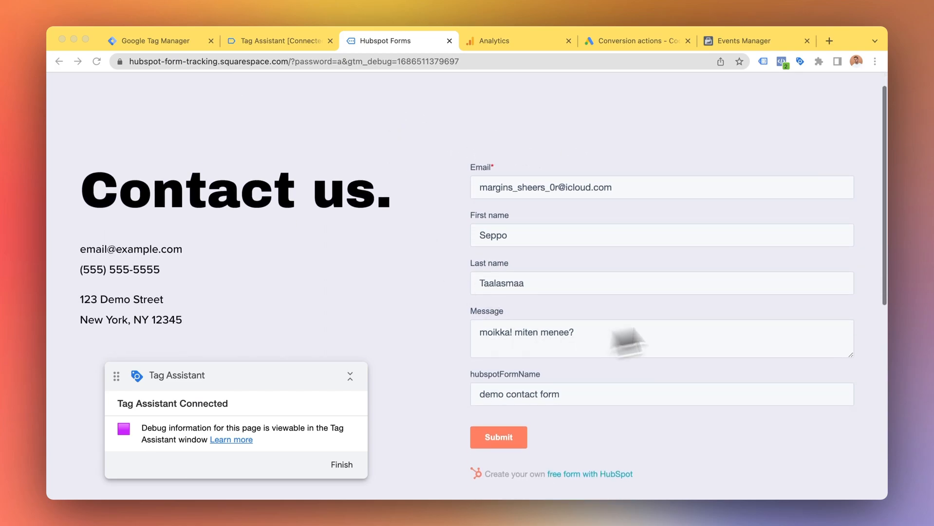
mouse_move(690, 220)
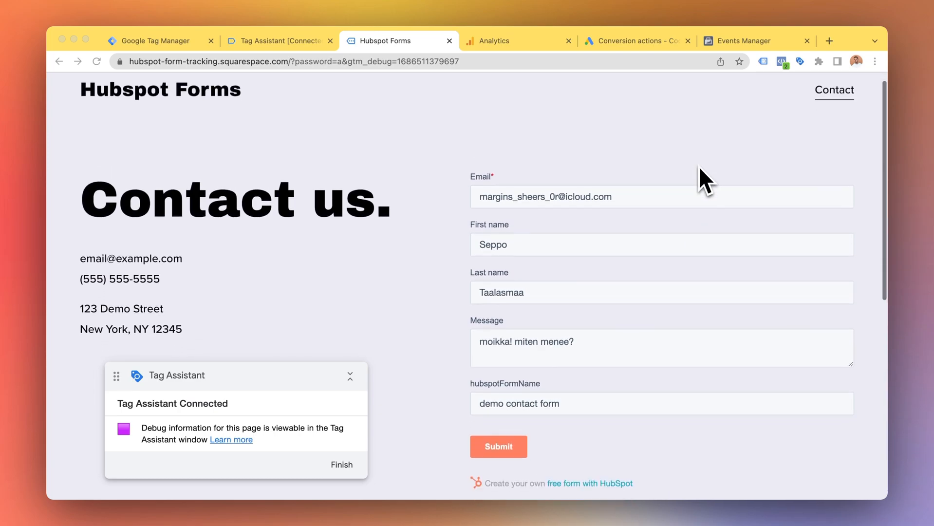
click(156, 41)
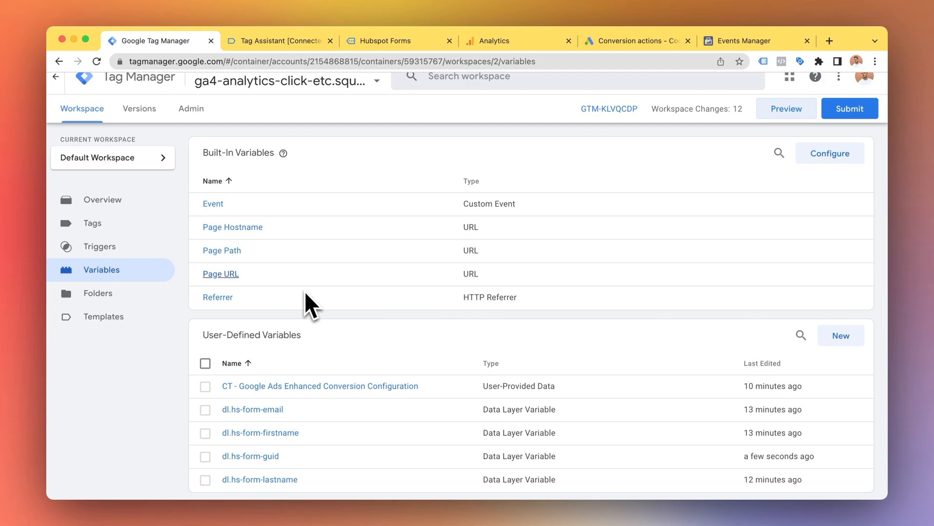
mouse_move(339, 200)
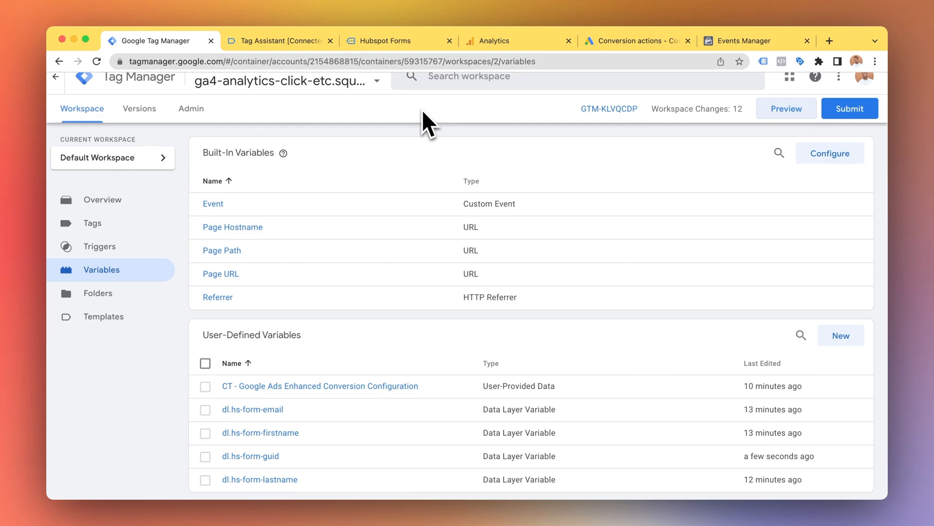
- Check Tag Assistant's Tags Not Fired summary, then review the filled HubSpot contact form
click(279, 41)
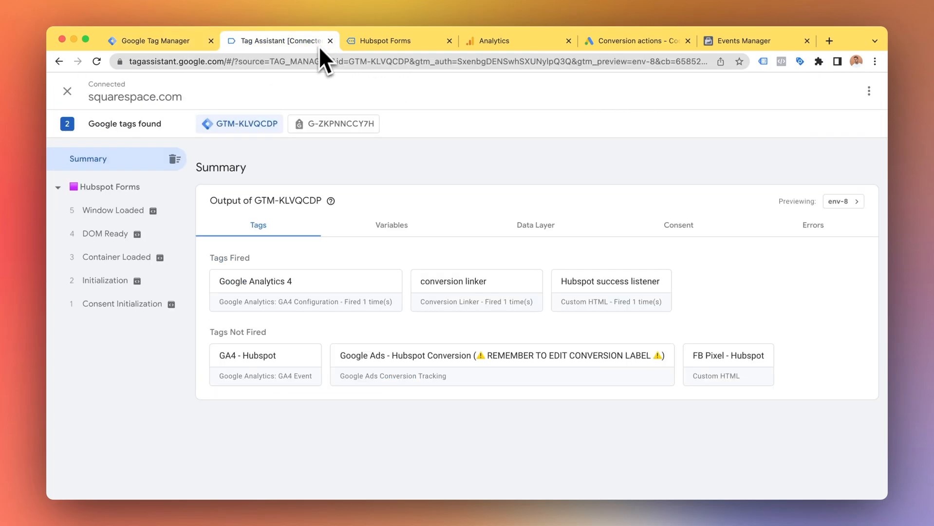
click(384, 40)
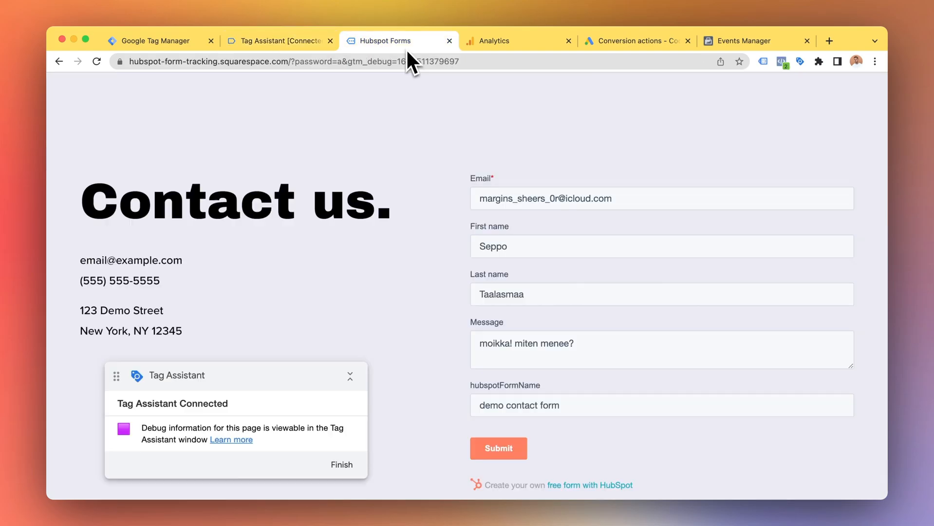
mouse_move(663, 146)
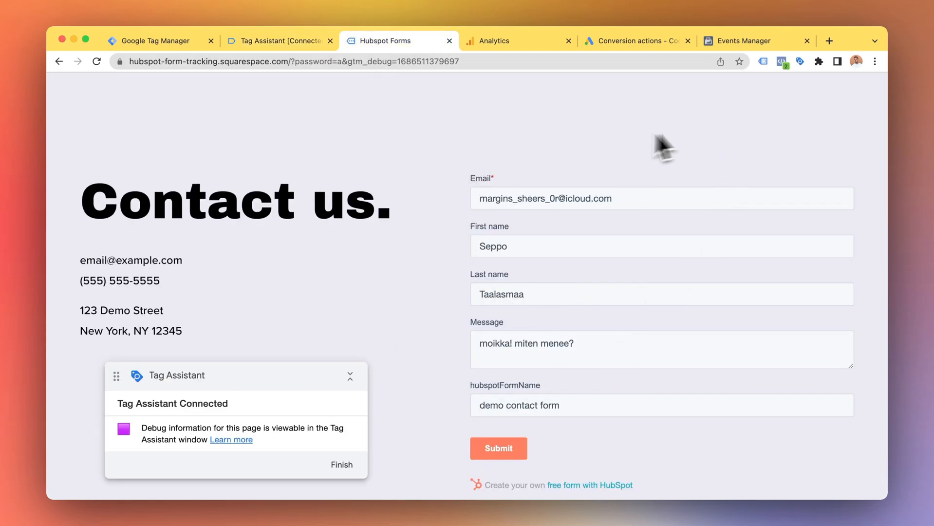
scroll(down, 3)
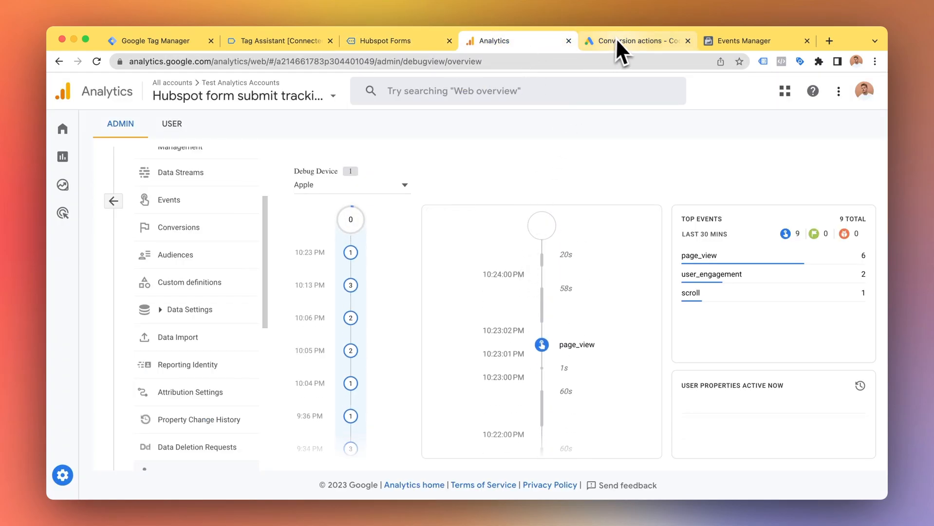
- Bring up the Google Ads conversion actions summary and the Meta pixel's test events before submitting
click(635, 41)
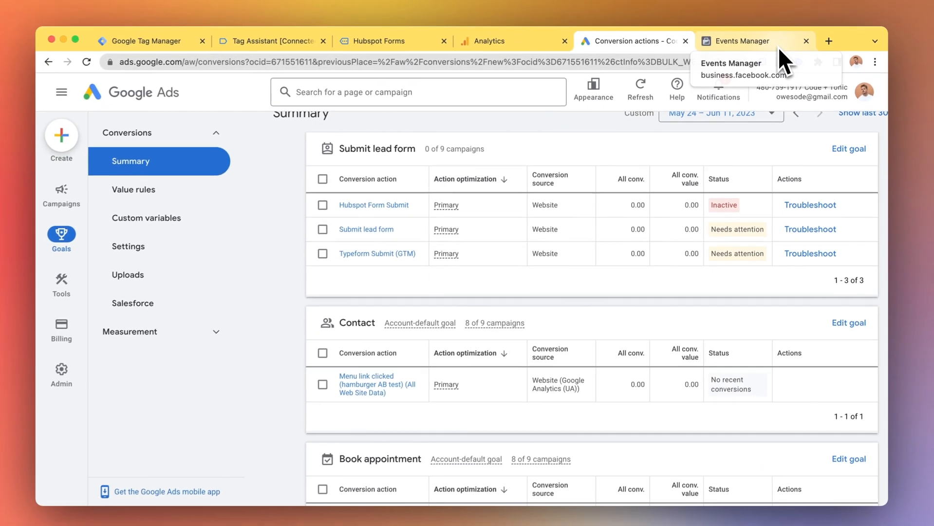
click(738, 41)
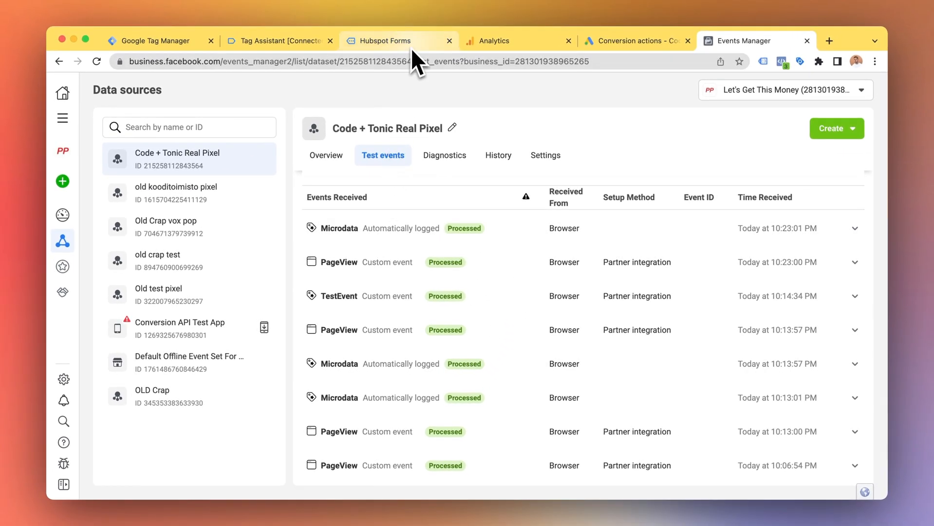
- Submit the filled-in HubSpot contact form so the thank-you message appears
click(386, 41)
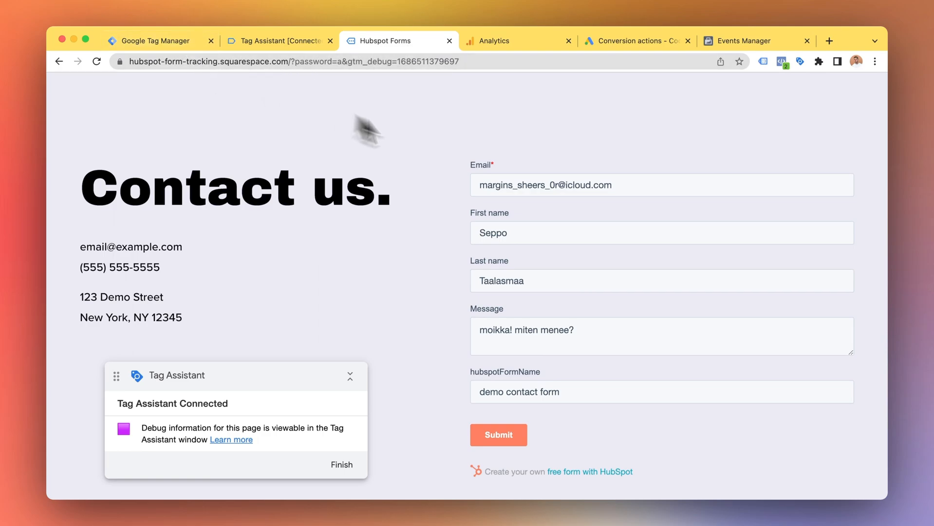
mouse_move(504, 146)
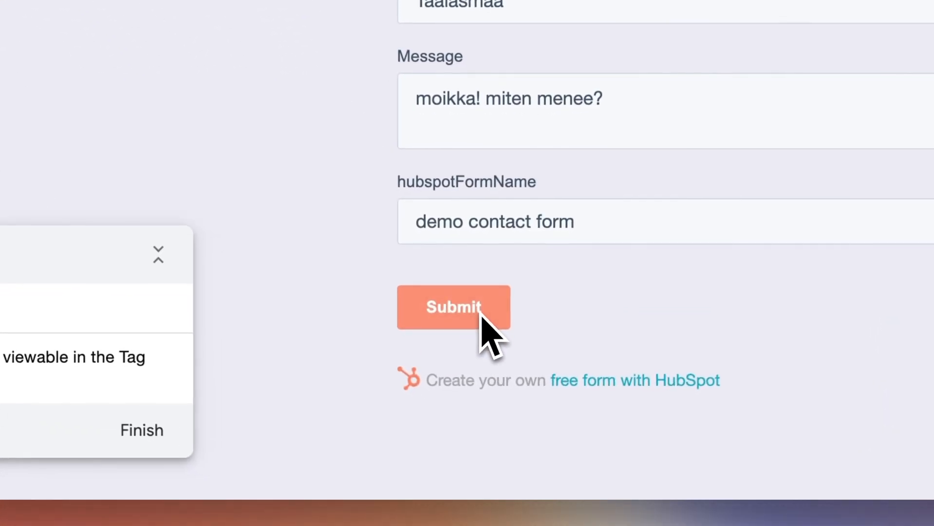
click(453, 307)
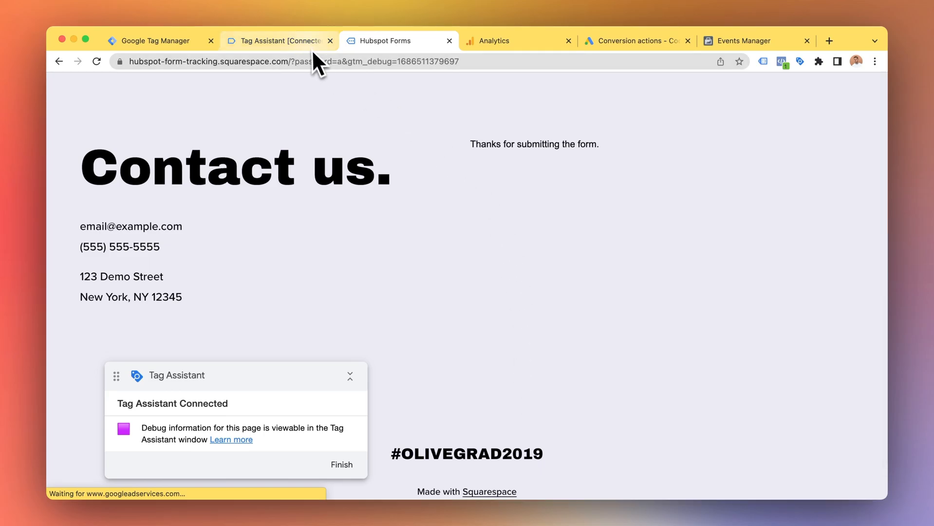
- Confirm GA4, Ads conversion and FB Pixel HubSpot tags fired once, then return to Google Ads conversions
click(279, 41)
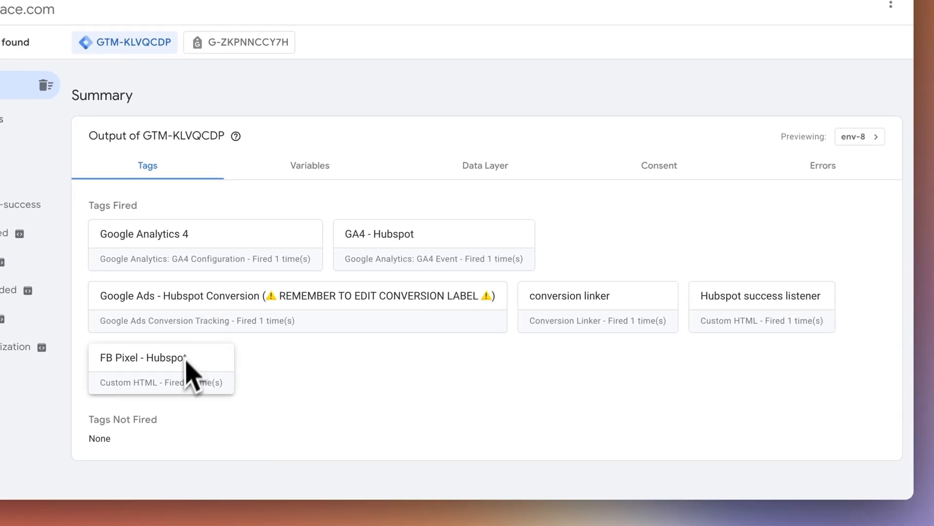
mouse_move(421, 262)
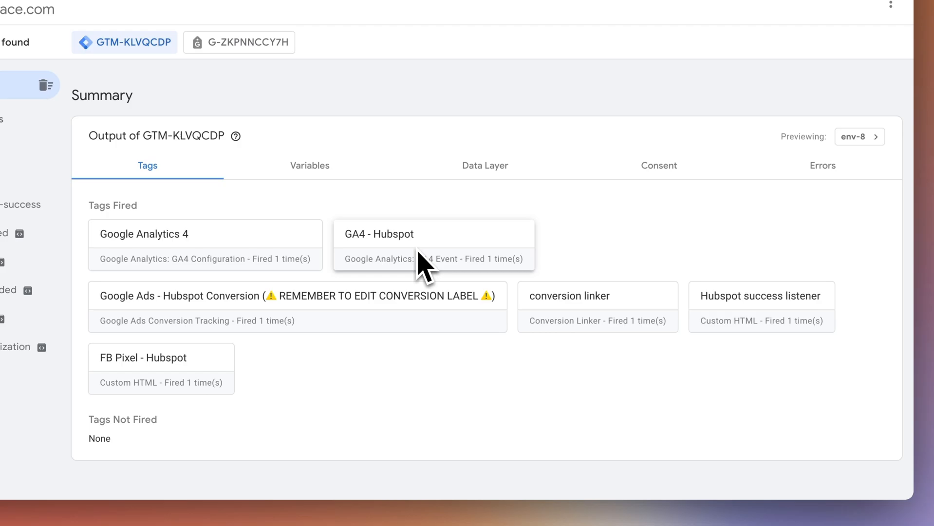
click(636, 39)
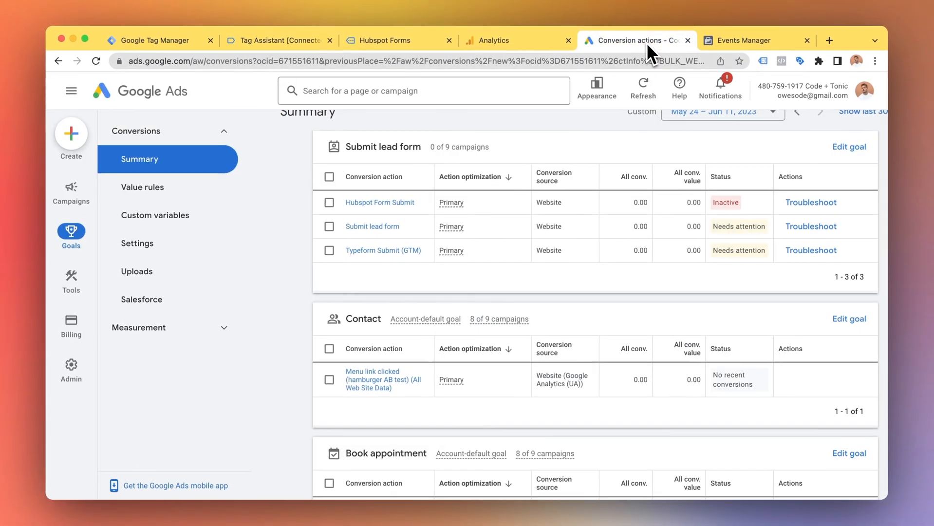
mouse_move(708, 158)
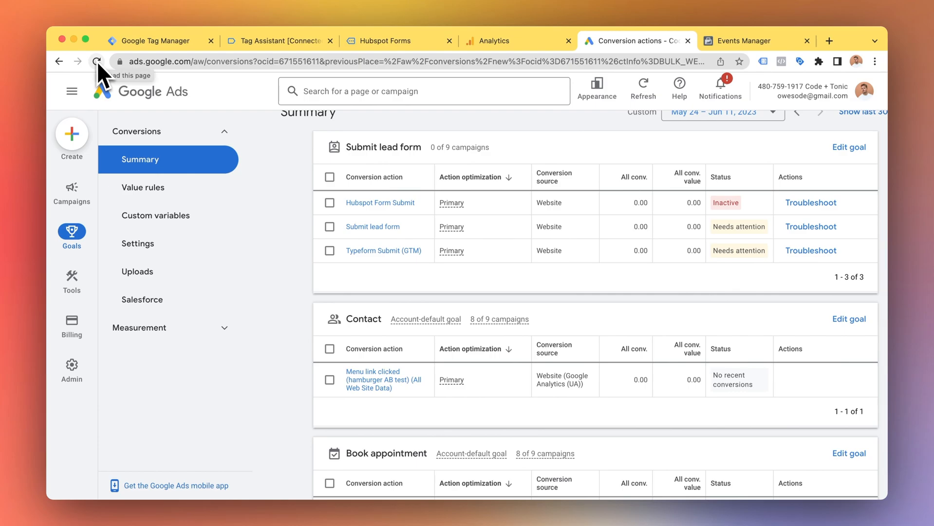
- Reload Google Ads conversions so Hubspot Form Submit shows No recent conversions, then view GA4 DebugView
click(95, 61)
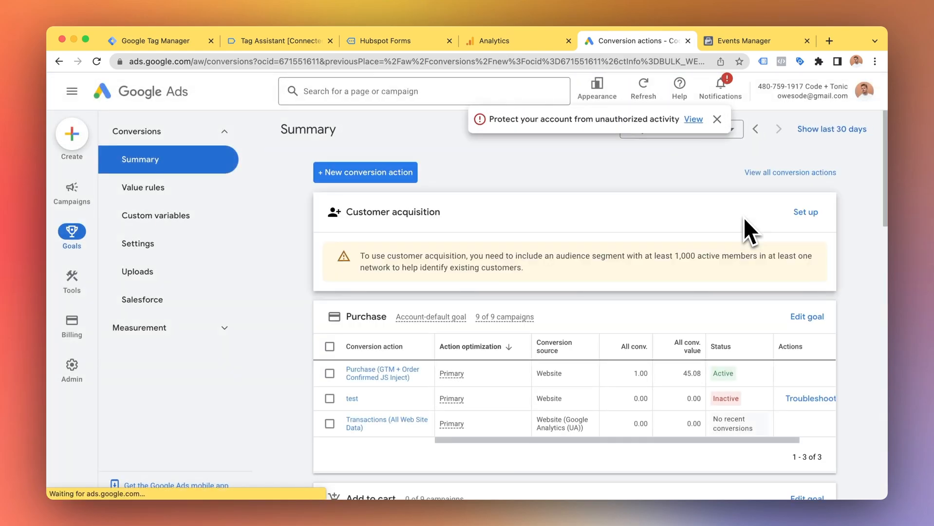
scroll(down, 3)
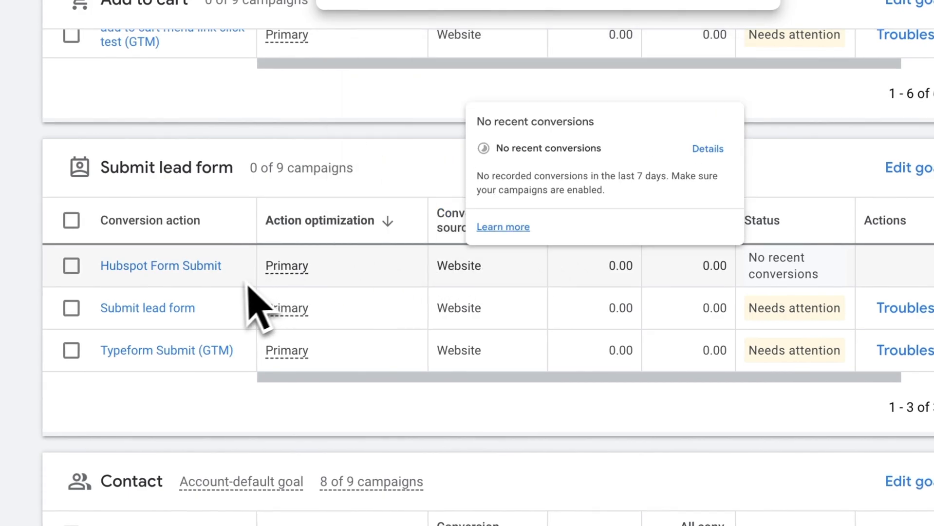
mouse_move(851, 298)
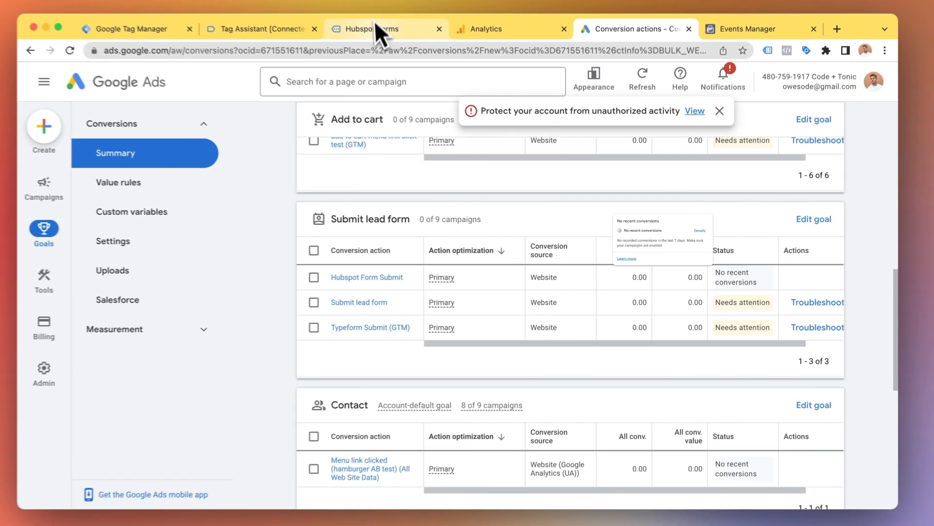
click(379, 28)
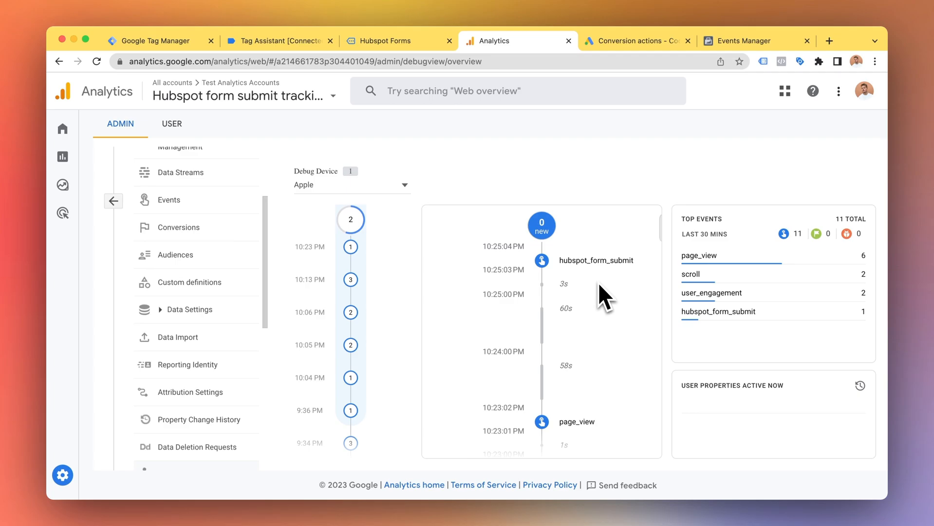
mouse_move(744, 41)
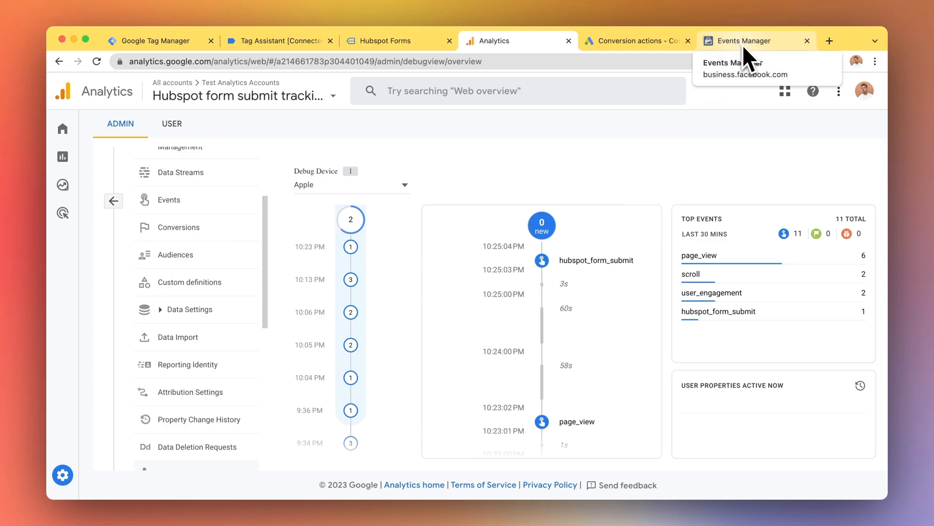
- Verify the HubspotFormSubmit custom event with its parameters in Meta test events, then collapse it
click(744, 41)
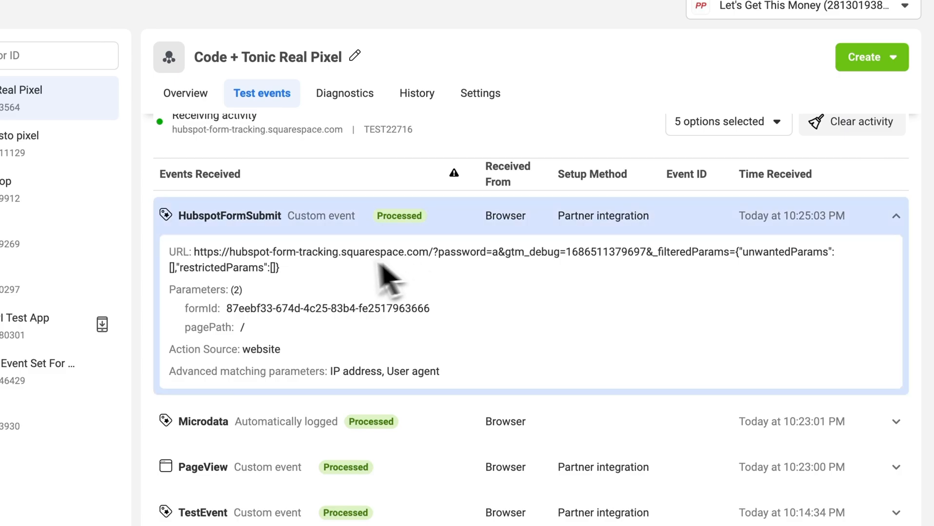
mouse_move(828, 235)
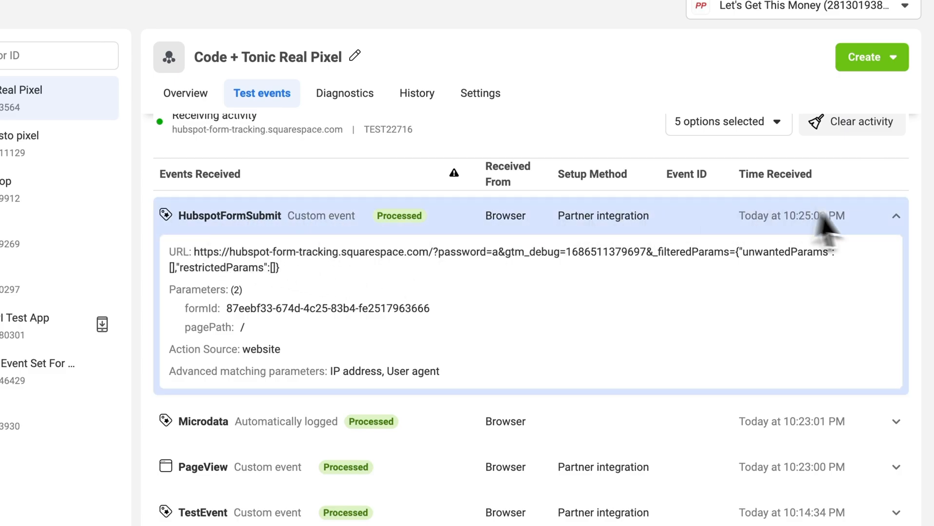
click(895, 216)
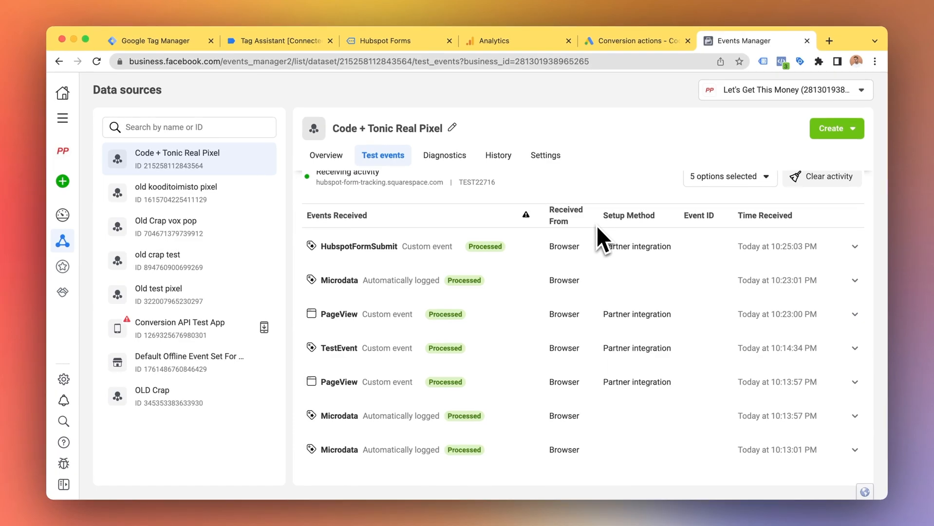
mouse_move(619, 172)
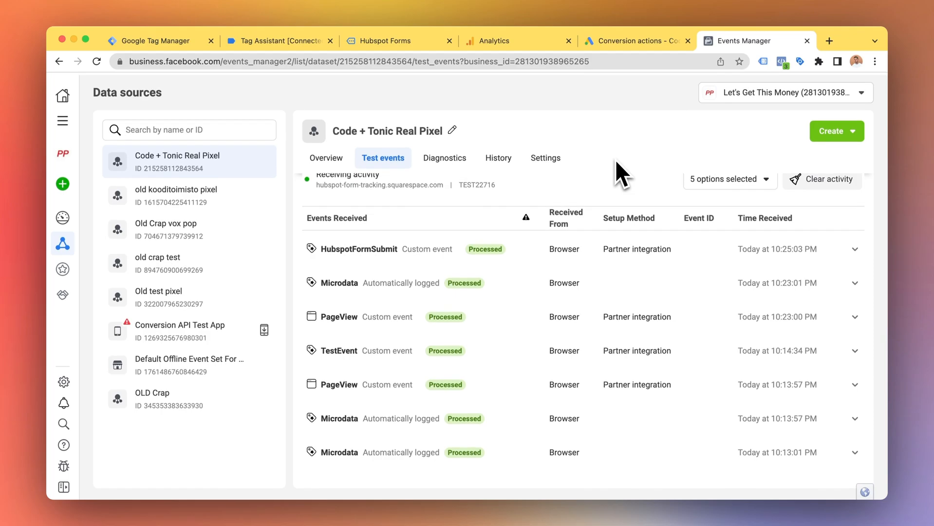
scroll(up, 3)
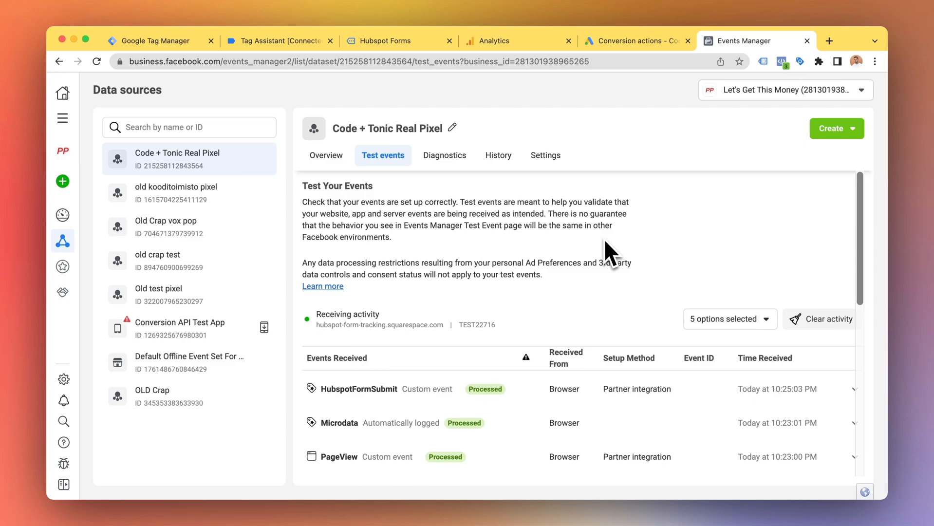
- View the Hubspot Form Conversion Tracking Service landing page's headline, guarantee text and call-to-action
click(837, 35)
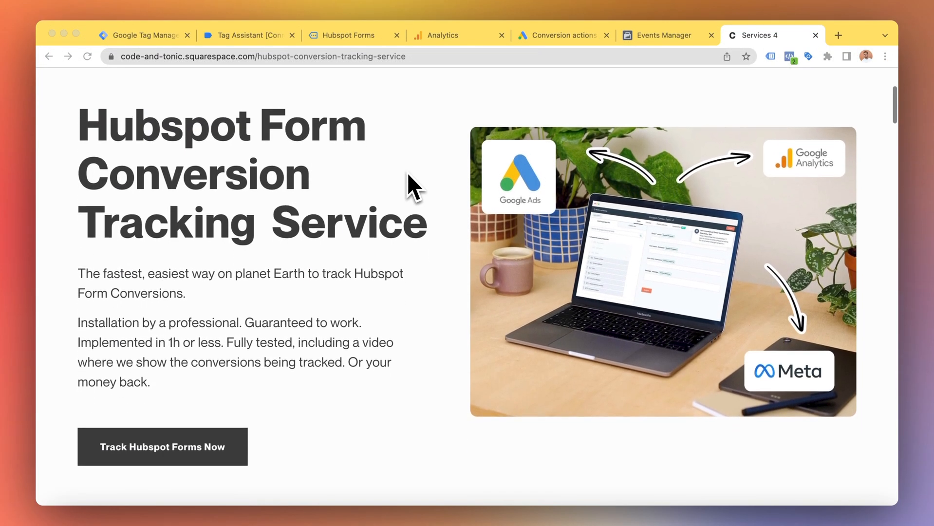
scroll(down, 3)
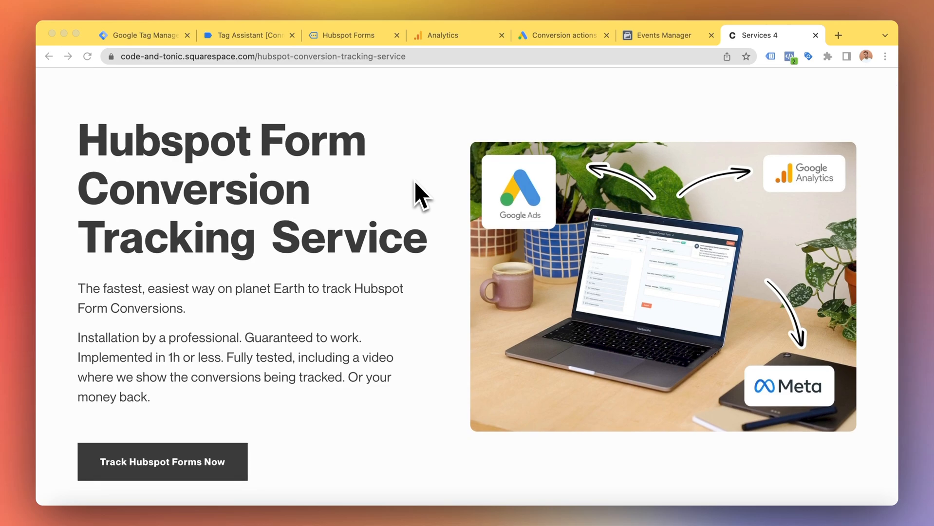
scroll(down, 3)
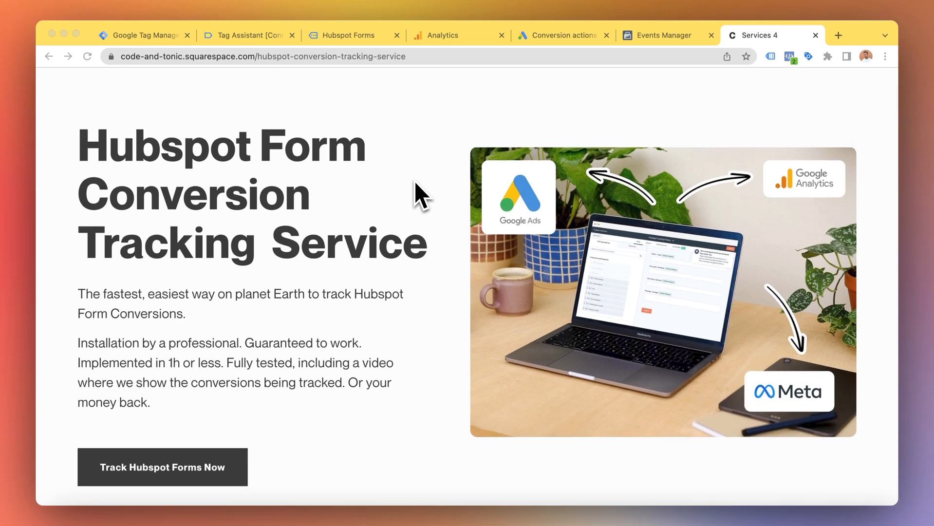
mouse_move(199, 38)
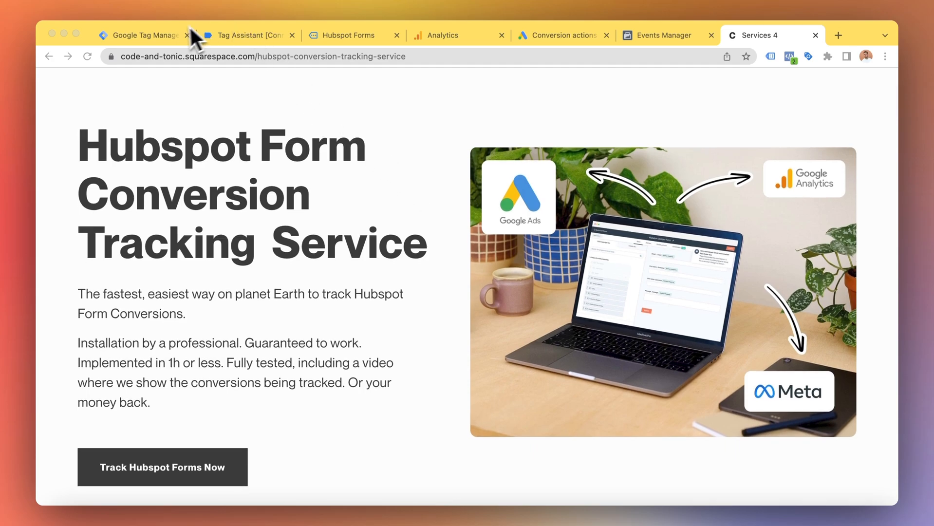
- Return to the Tag Manager Variables list showing built-in and HubSpot data layer variables
click(143, 35)
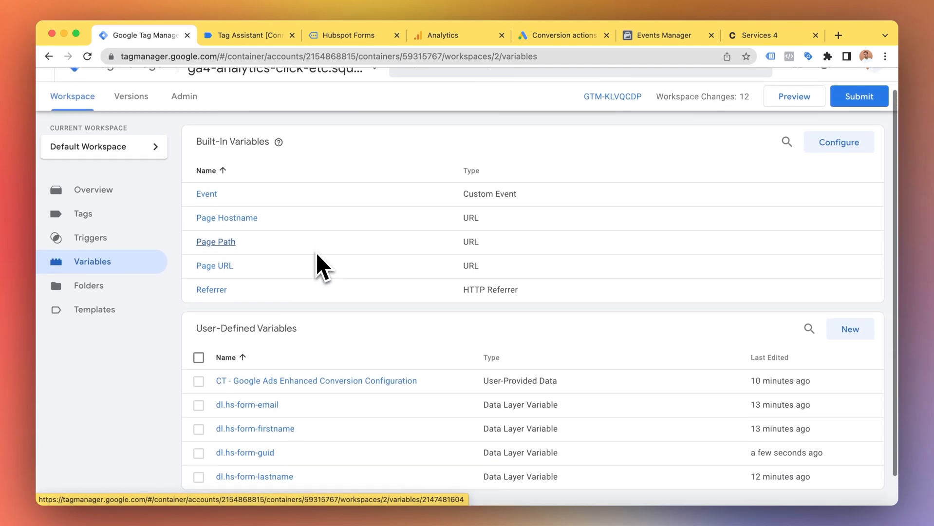
scroll(up, 3)
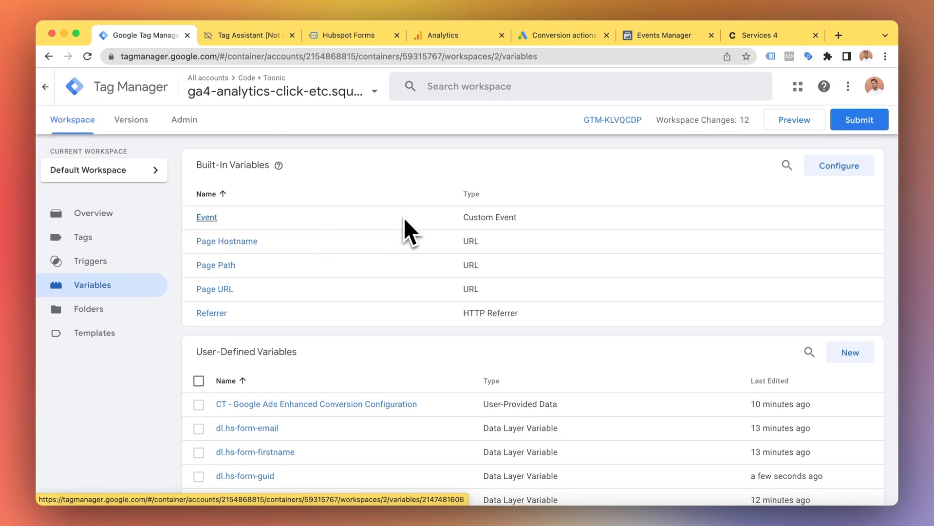
mouse_move(417, 224)
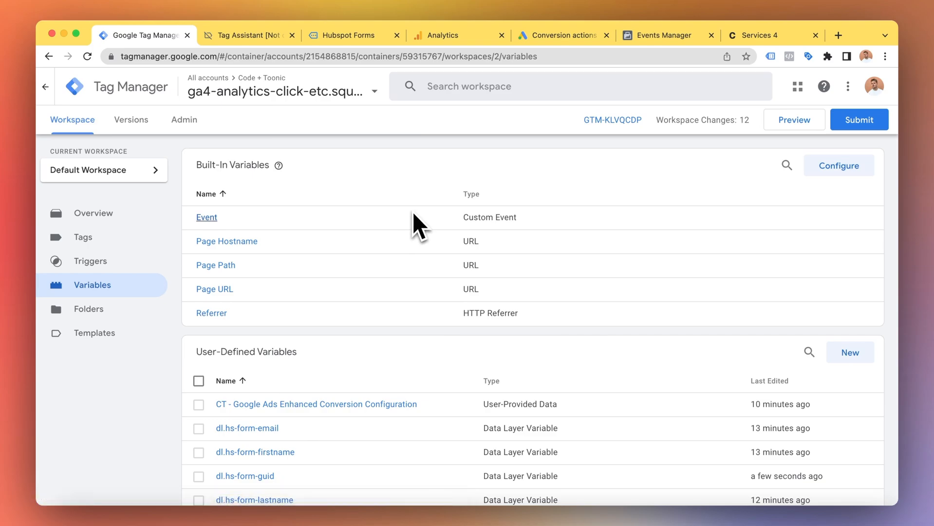
mouse_move(253, 366)
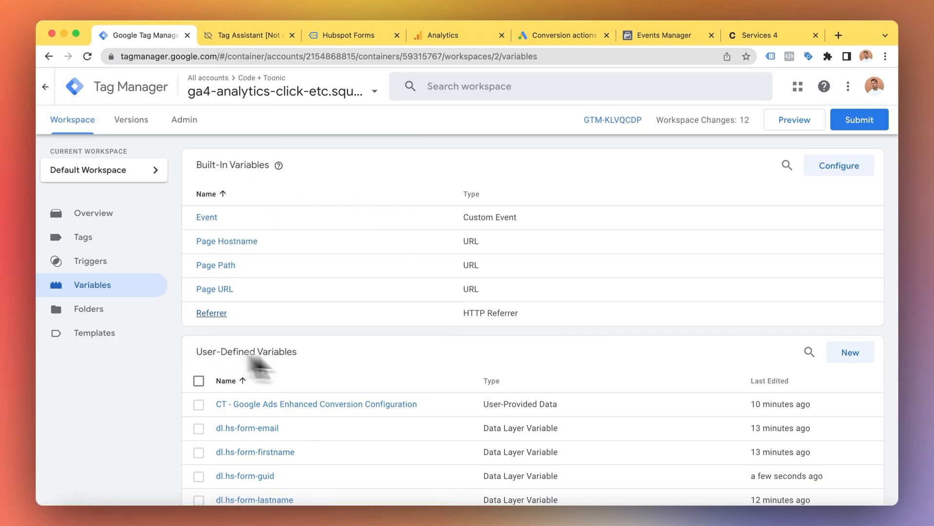
mouse_move(316, 333)
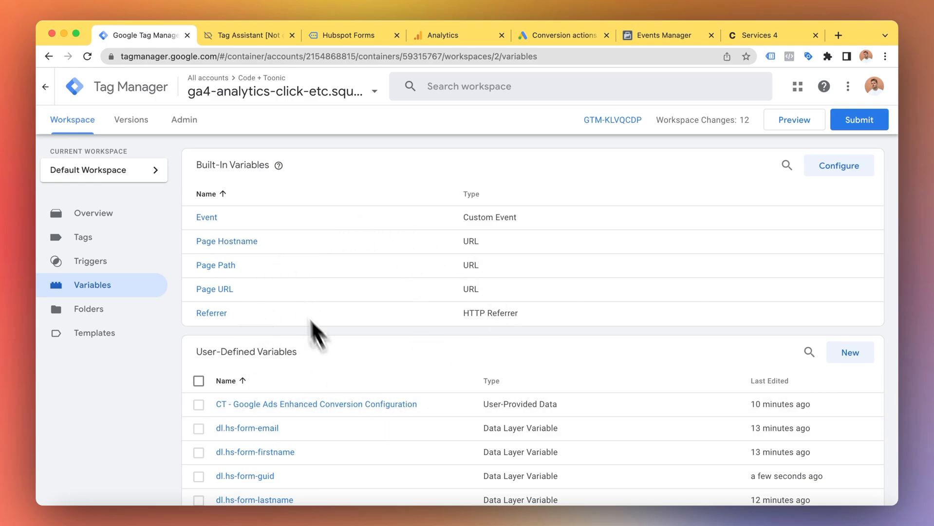
mouse_move(356, 373)
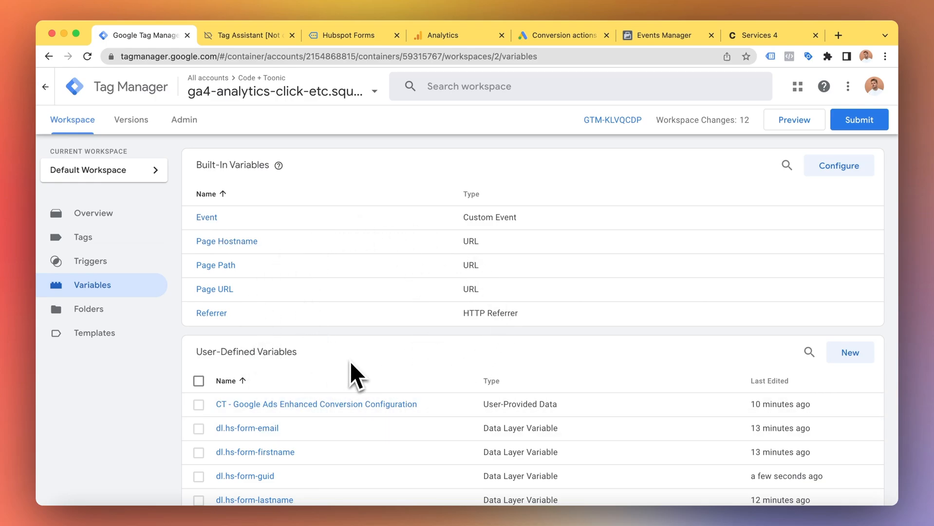
mouse_move(211, 312)
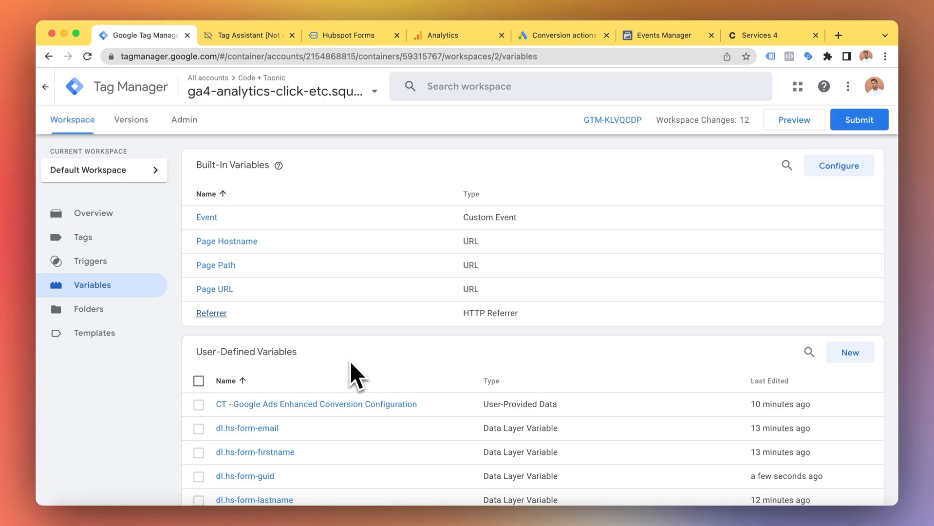
- Pass through GA4 DebugView and Meta test events back to the service landing page
click(457, 35)
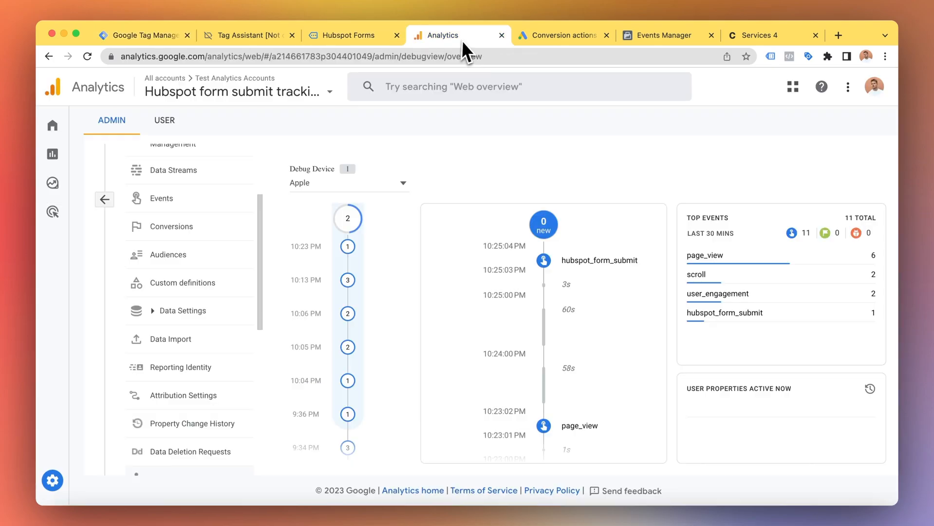
click(663, 35)
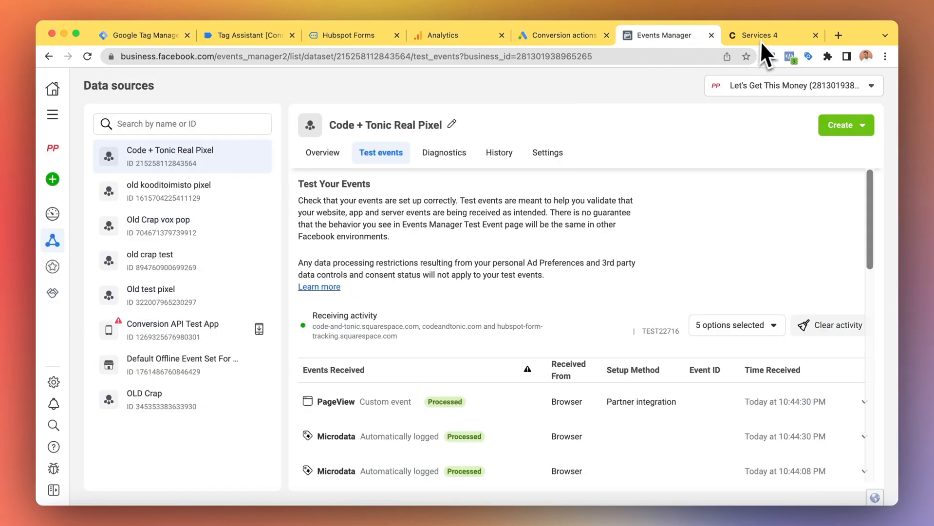
click(455, 35)
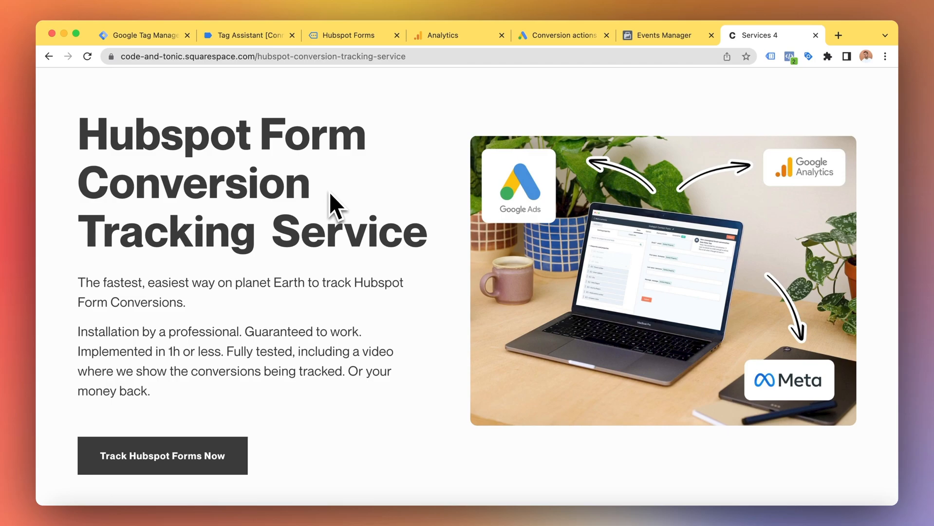
mouse_move(351, 206)
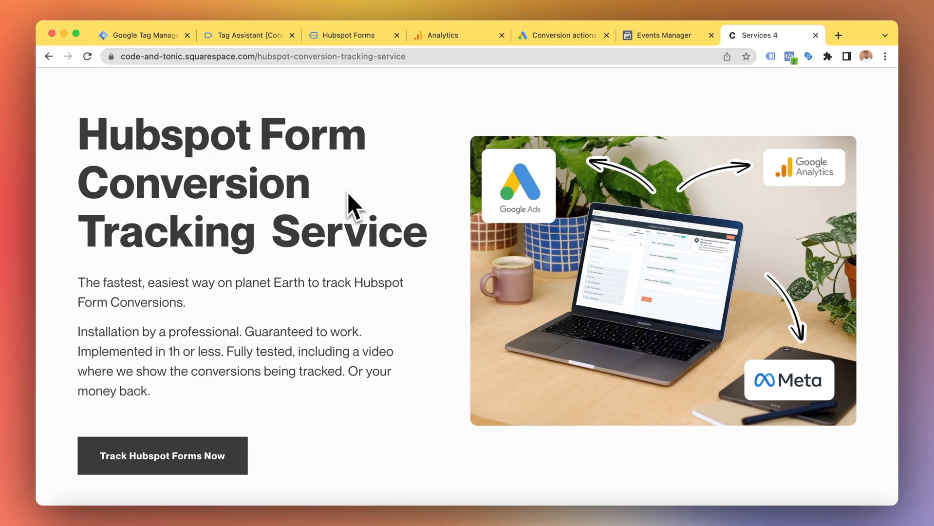